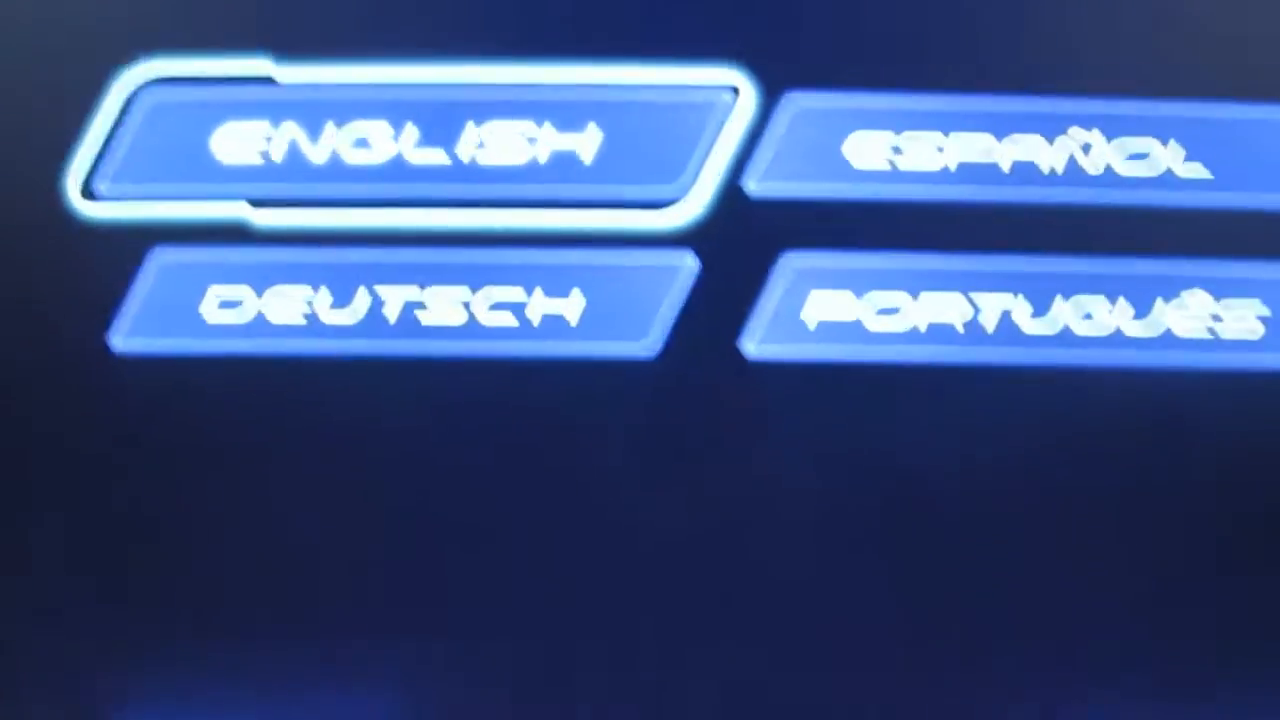
Choose English as the kiosk's language on the language selection screen.
{"action": "left_click", "coordinate": [400, 150]}
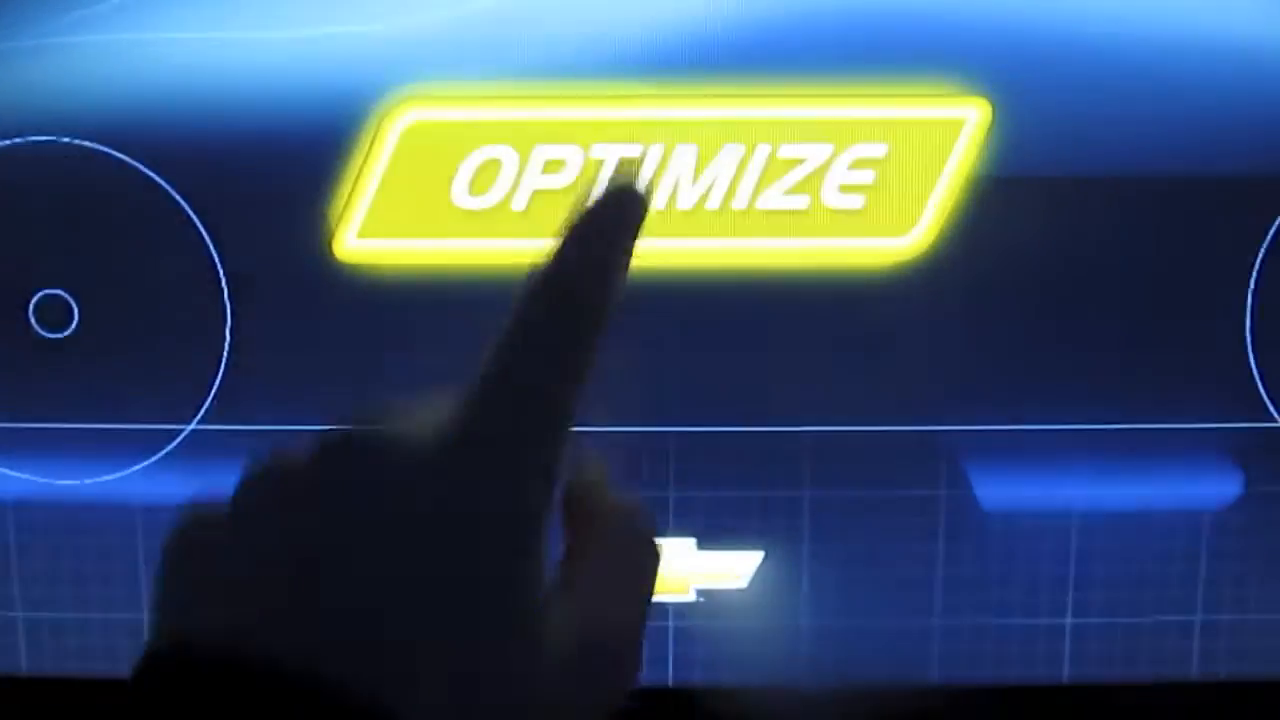
Optimize the sketched vehicle body so alternative shapes can be explored.
{"action": "left_click", "coordinate": [640, 180]}
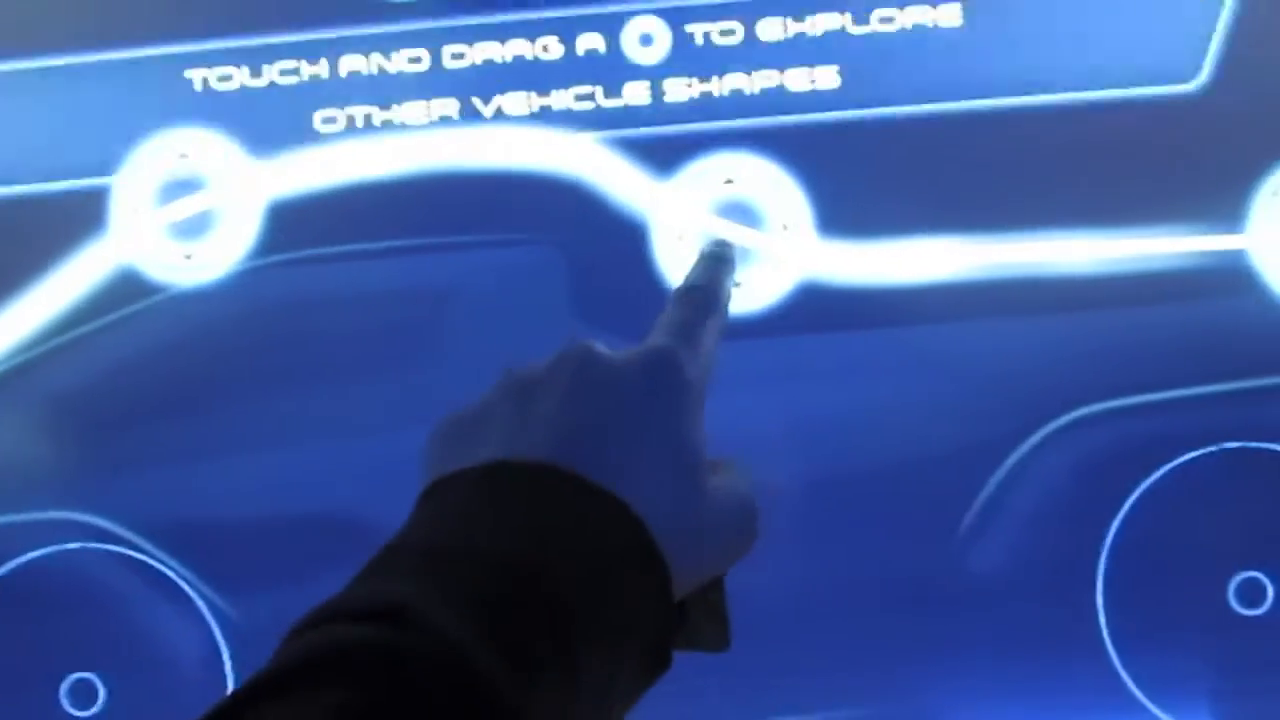